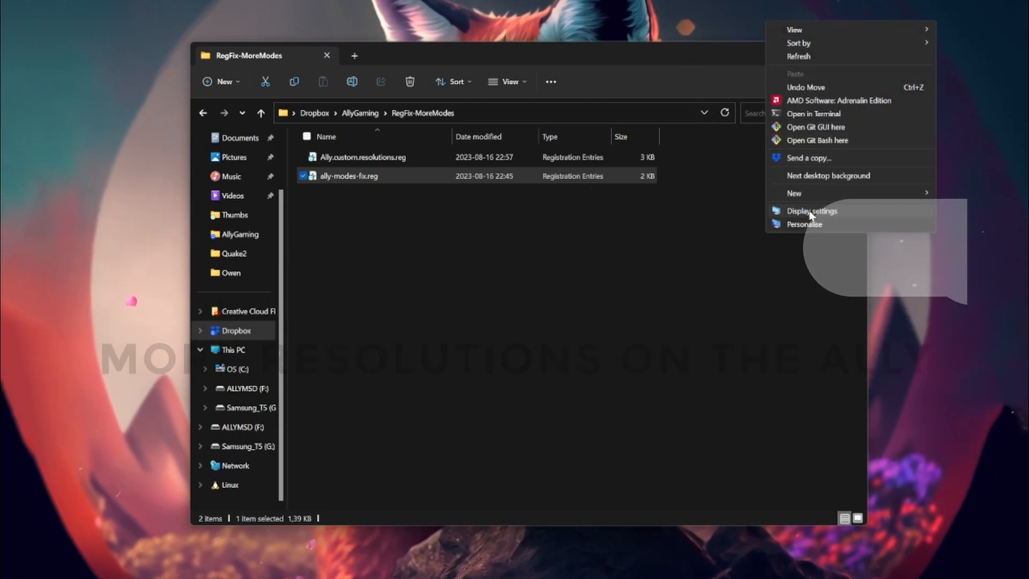
View the resolution list showing only 1920 × 1080 and 1280 × 720, keeping 1920 × 1080
click(812, 212)
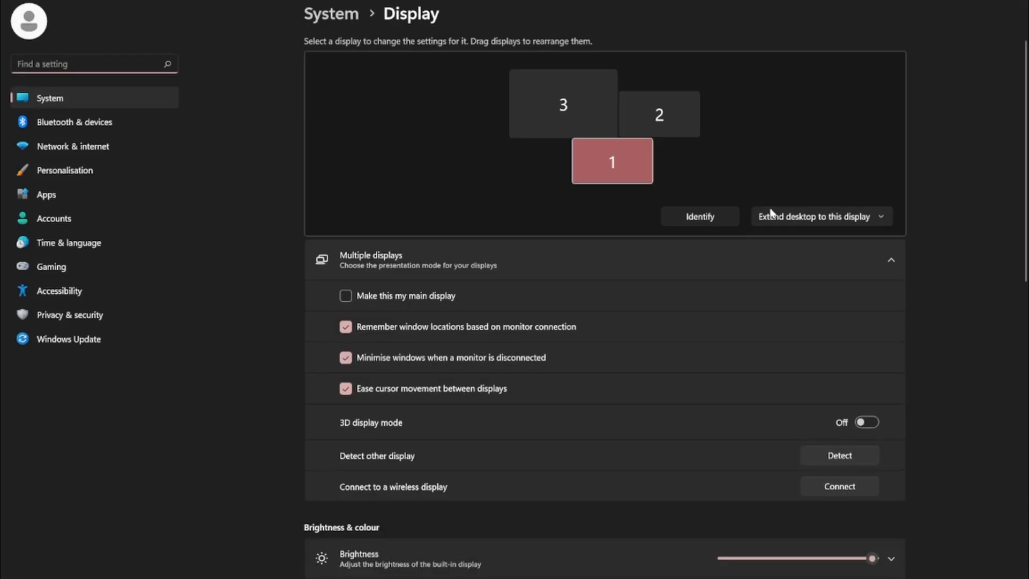
click(563, 104)
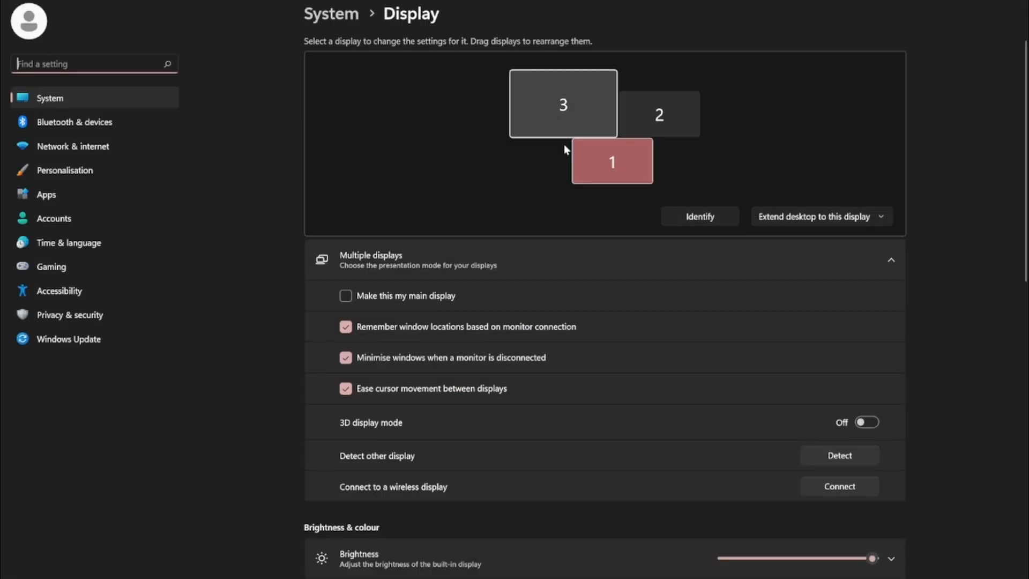
scroll(down, 3)
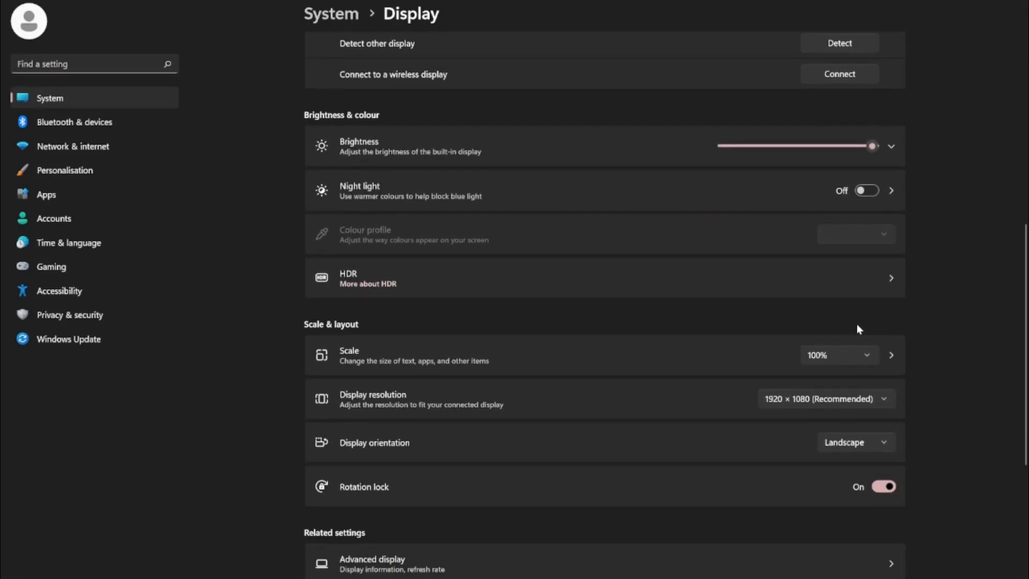
click(826, 399)
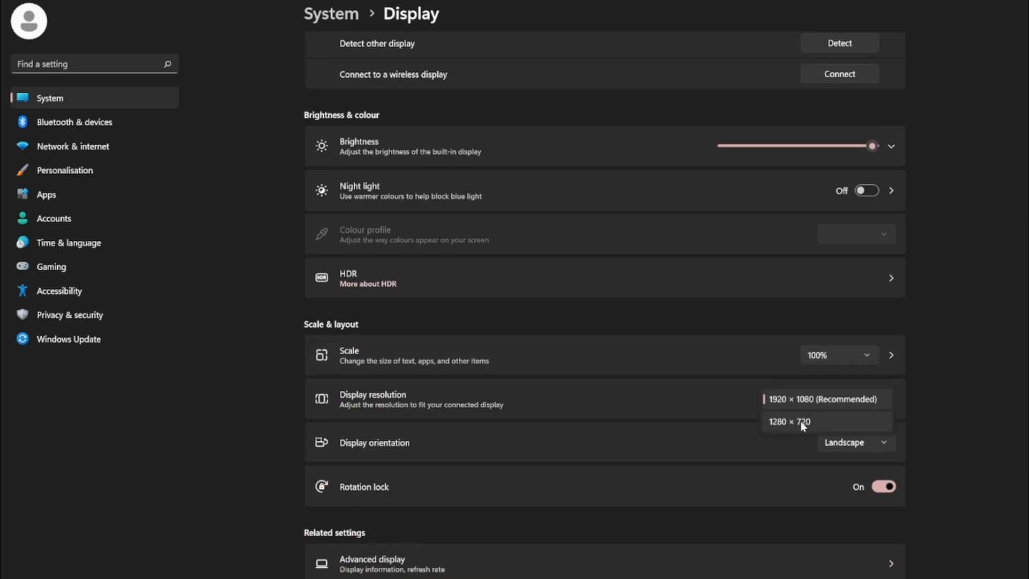
click(825, 399)
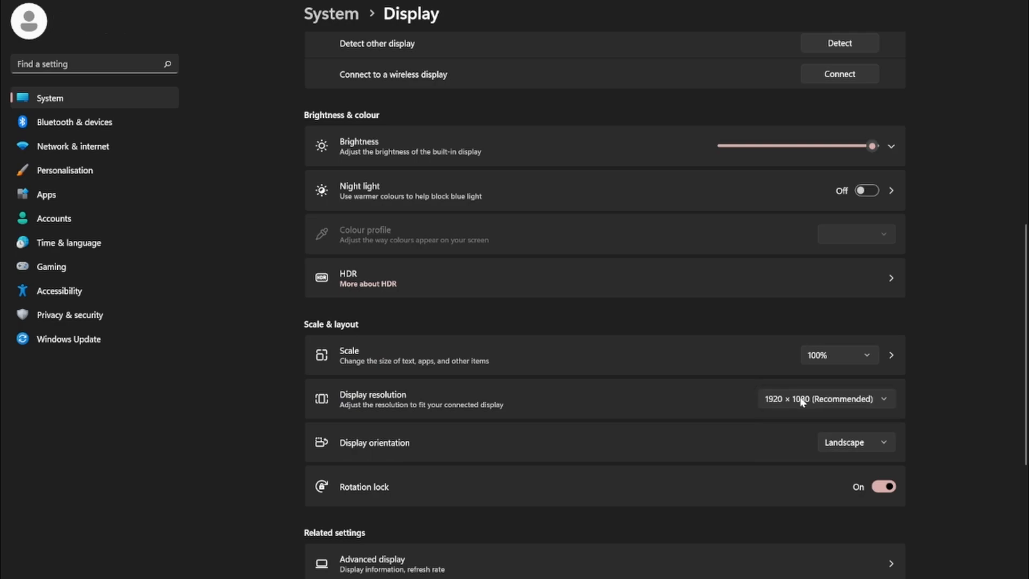
mouse_move(958, 405)
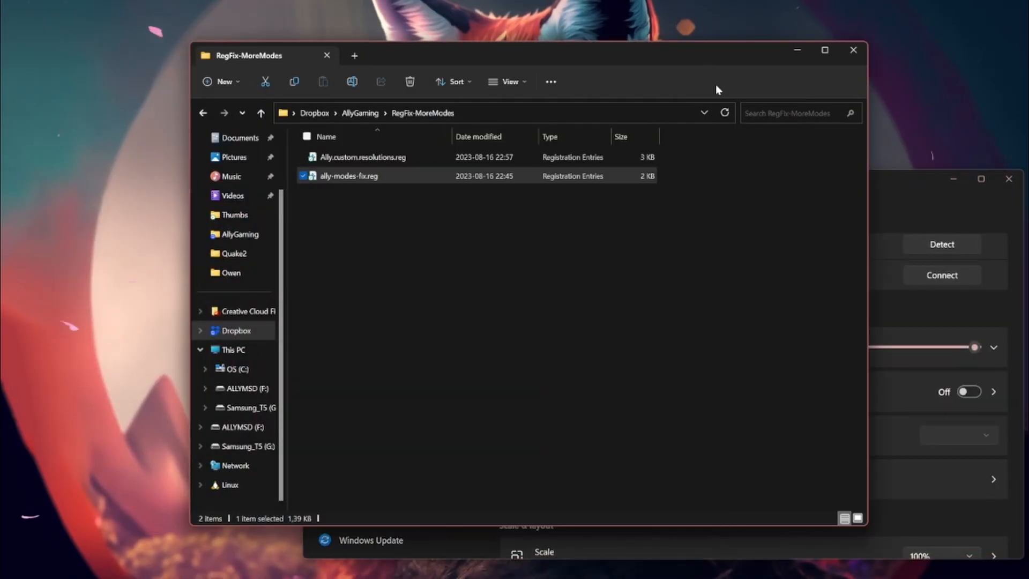
Bring the RegFix-MoreModes folder forward and select ally-modes-fix.reg
click(348, 174)
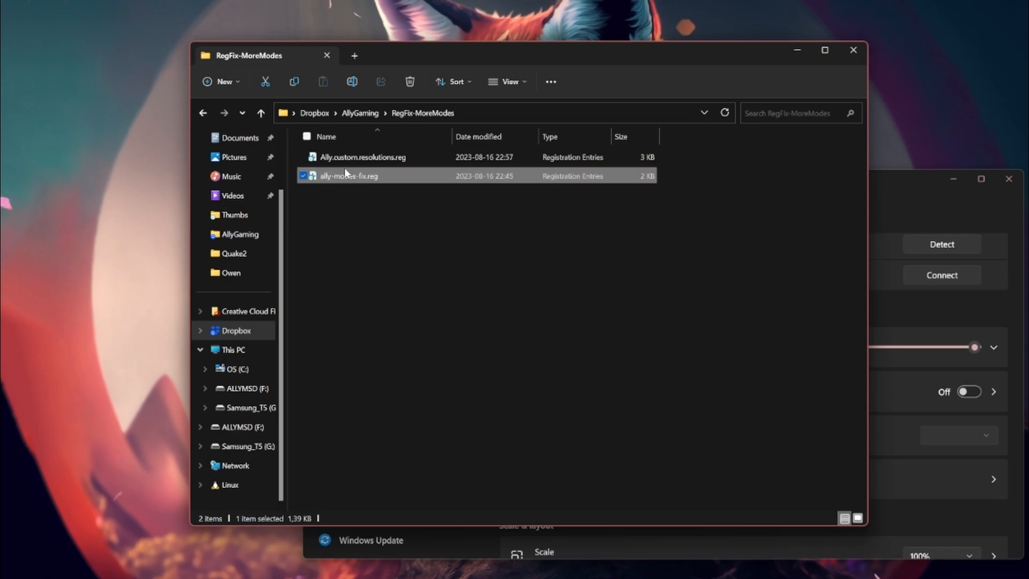
click(364, 156)
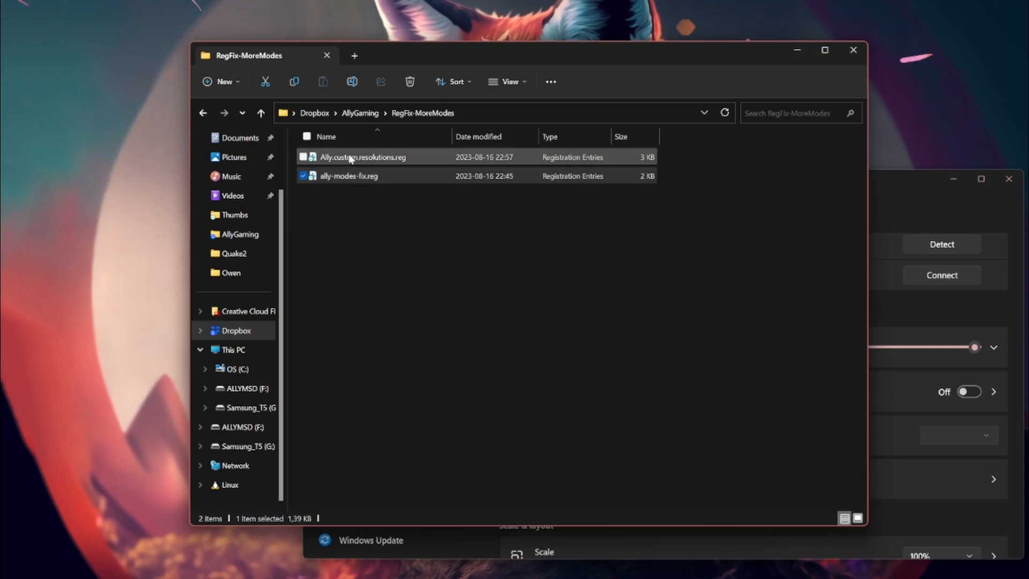
click(350, 176)
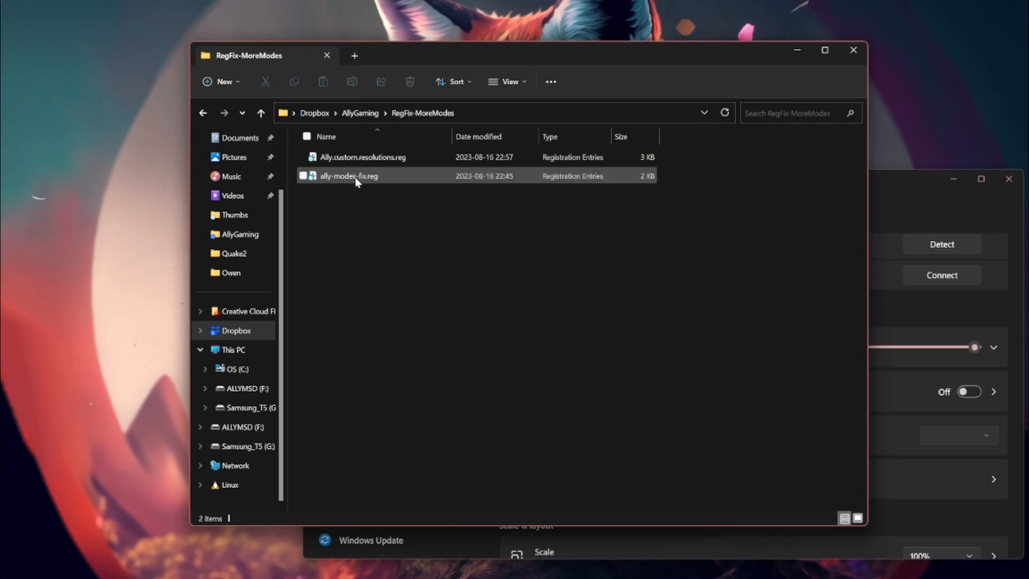
Import ally-modes-fix.reg, confirming the security and Registry Editor prompts and the success message
double_click(348, 176)
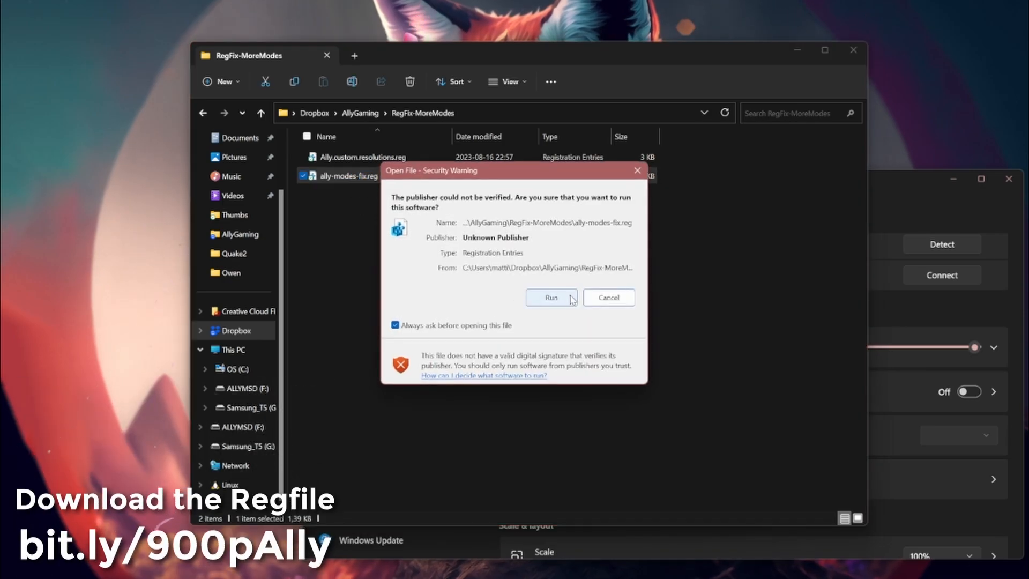
click(551, 297)
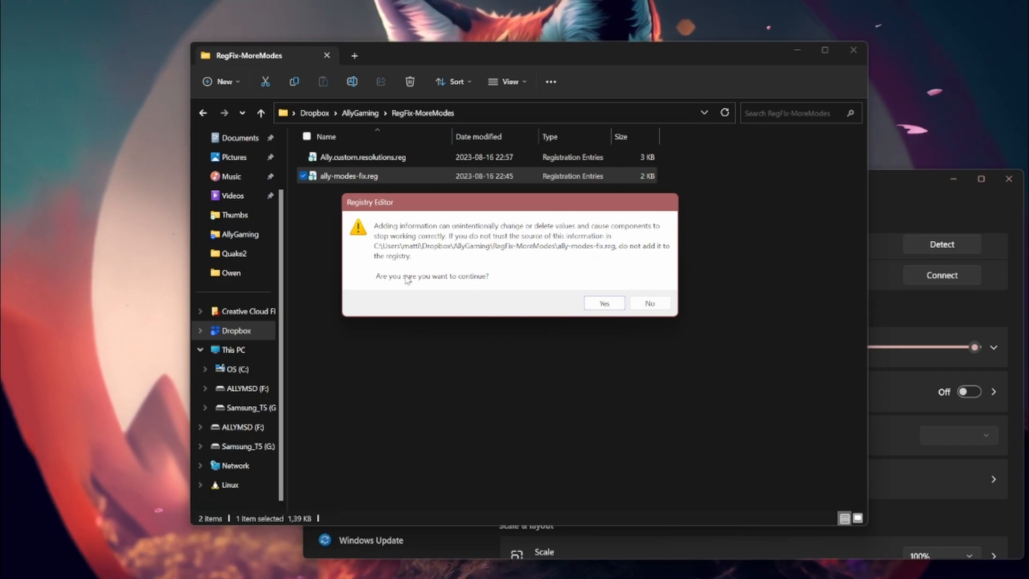
click(602, 302)
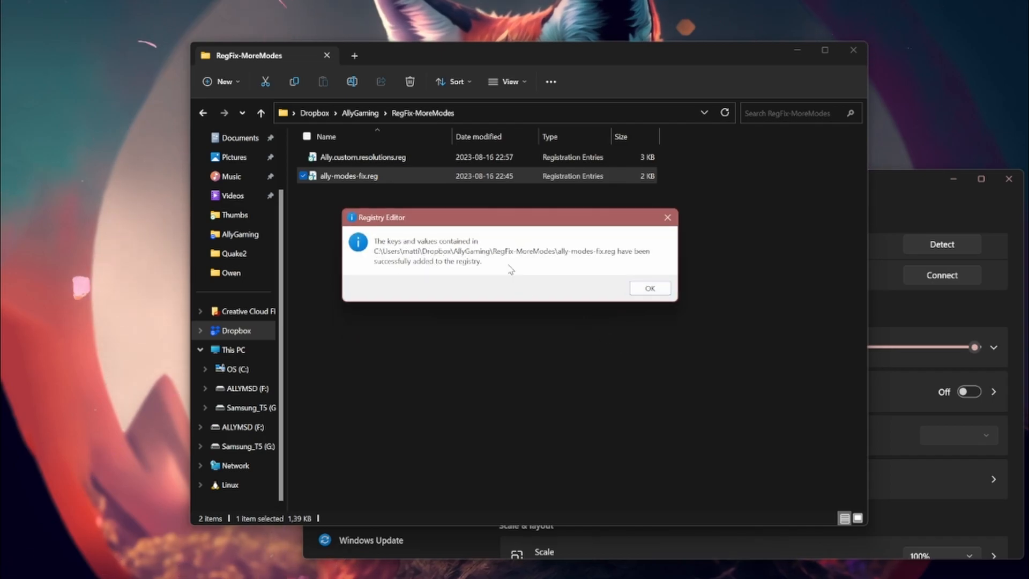
click(649, 289)
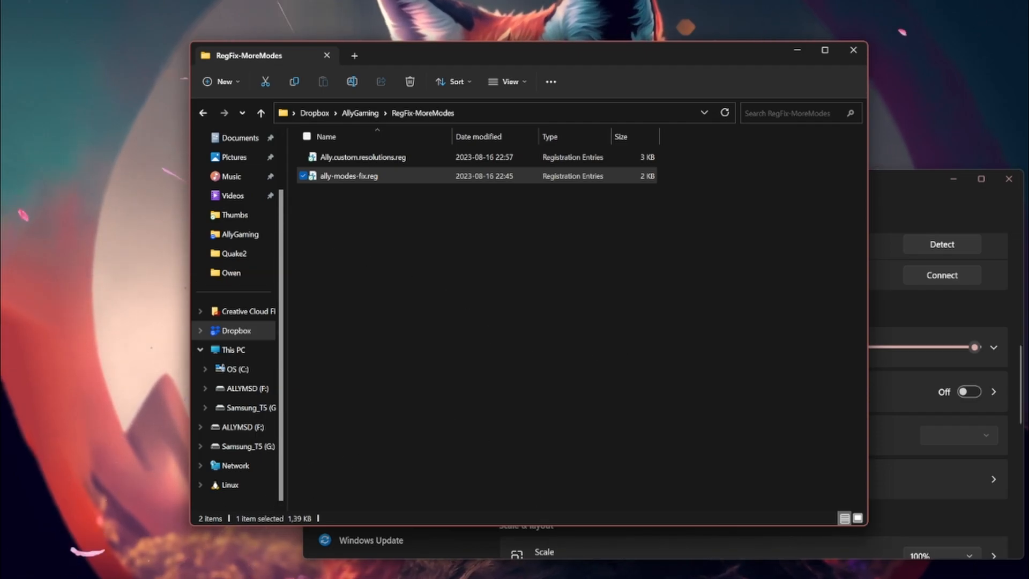
click(352, 555)
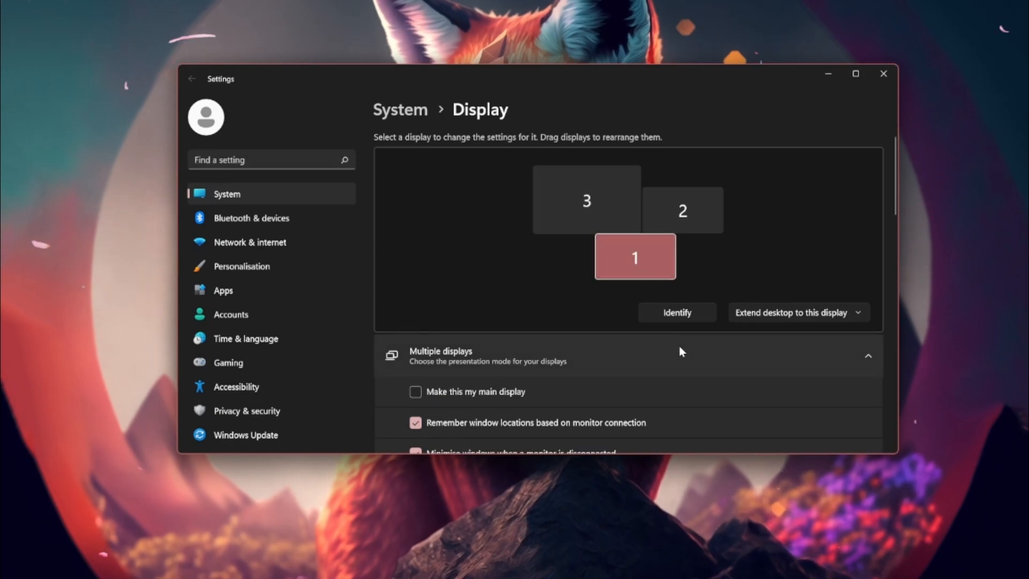
Scroll to Display resolution to see the expanded list from 1920 × 1080 to 800 × 600
scroll(down, 3)
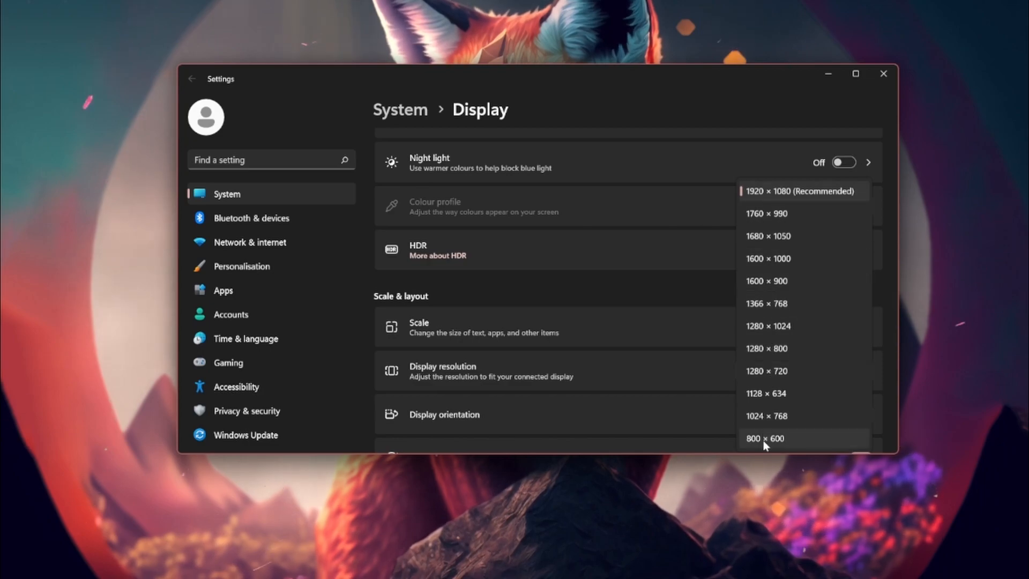
mouse_move(759, 416)
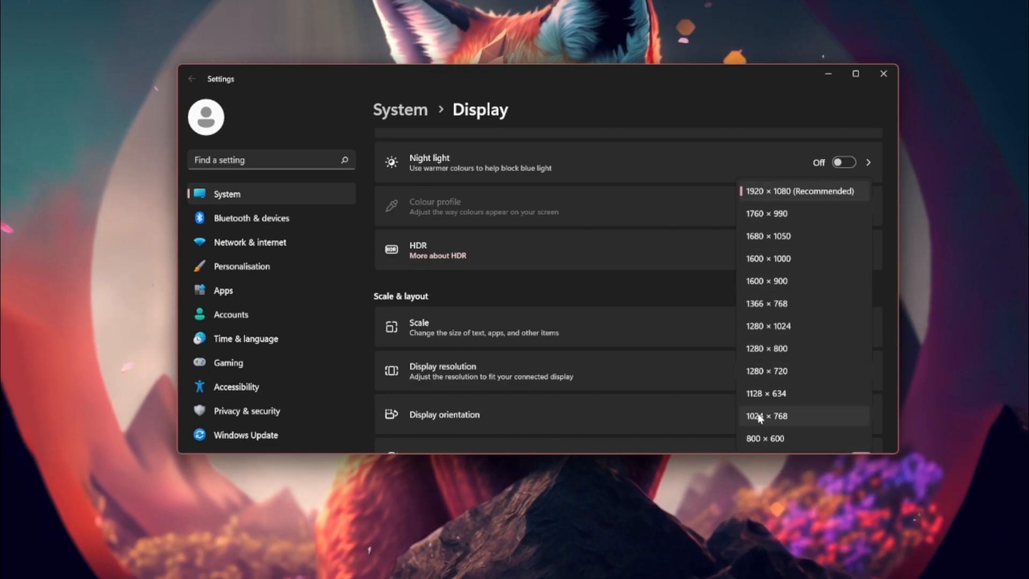